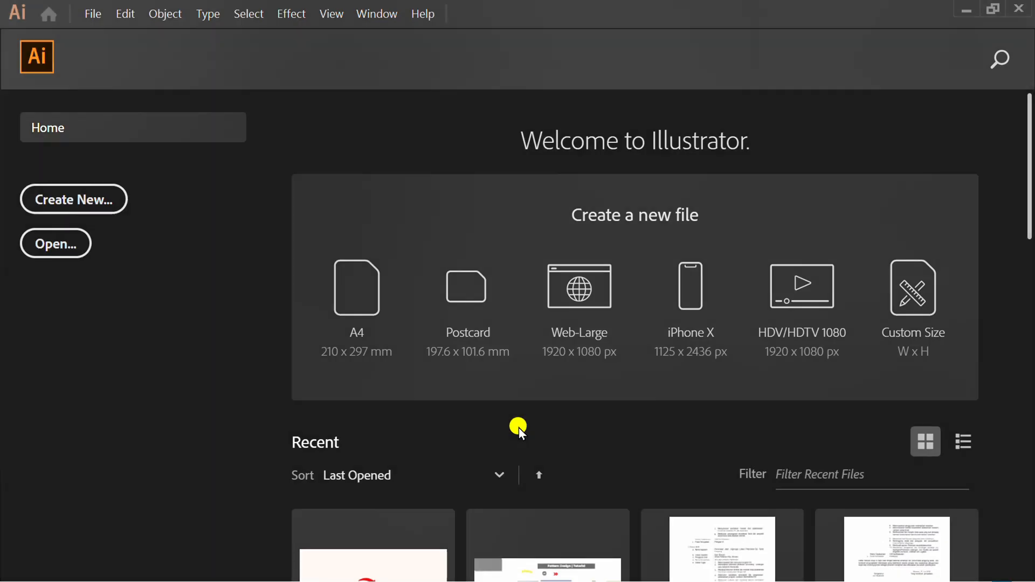
Create a new 1280 × 720 pt landscape document from the custom preset
{"action": "left_click", "coordinate": [74, 199]}
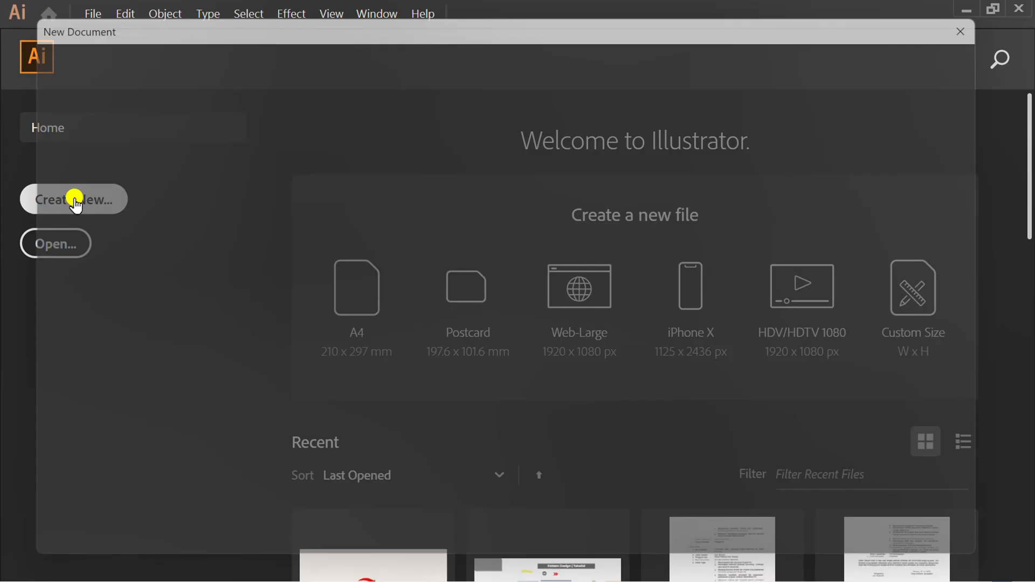
{"action": "left_click", "coordinate": [72, 200]}
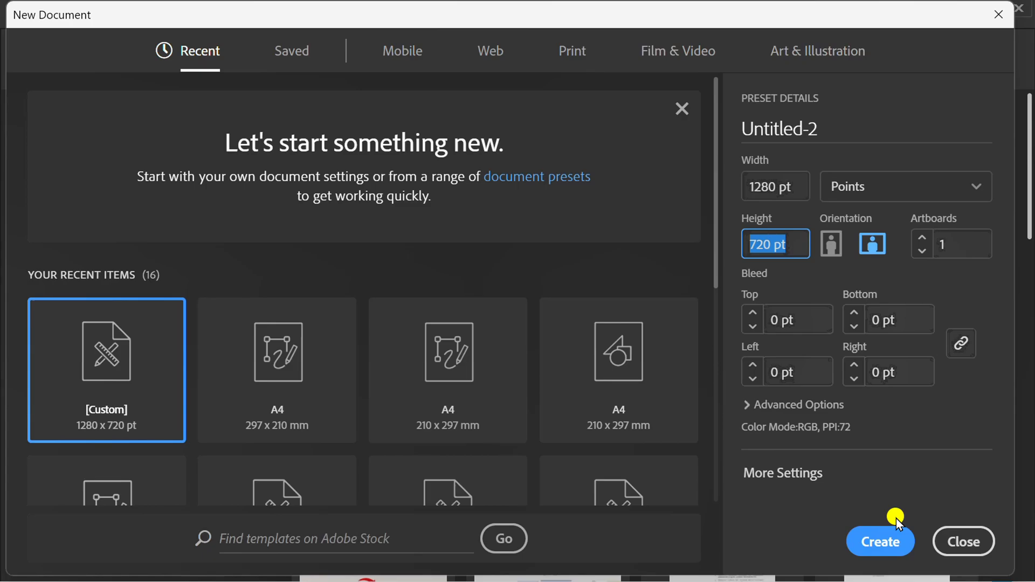
{"action": "left_click", "coordinate": [880, 542]}
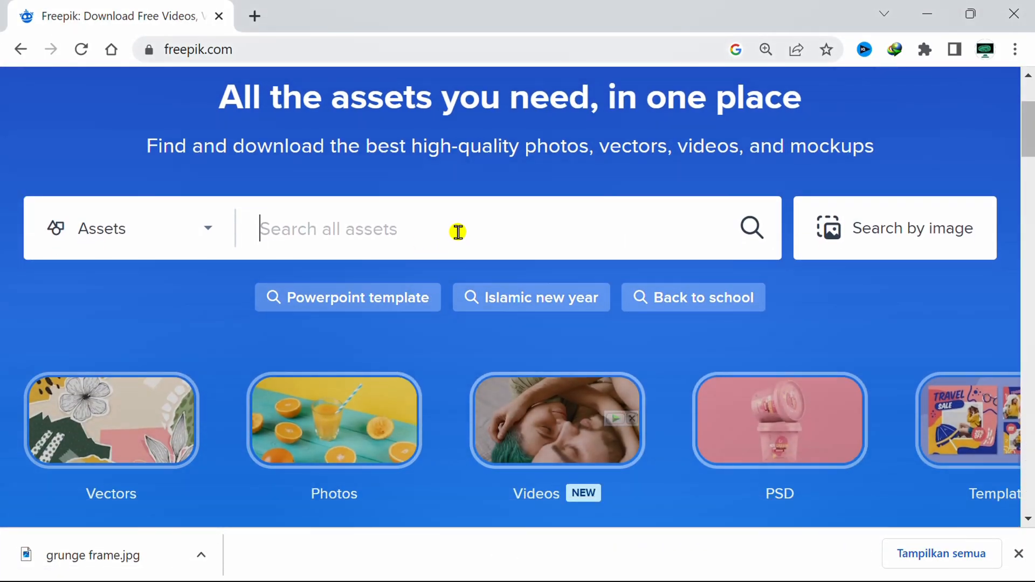
Search Freepik for "grunge frame" and open the detailed black-and-white frame result
{"action": "type", "text": "grunge"}
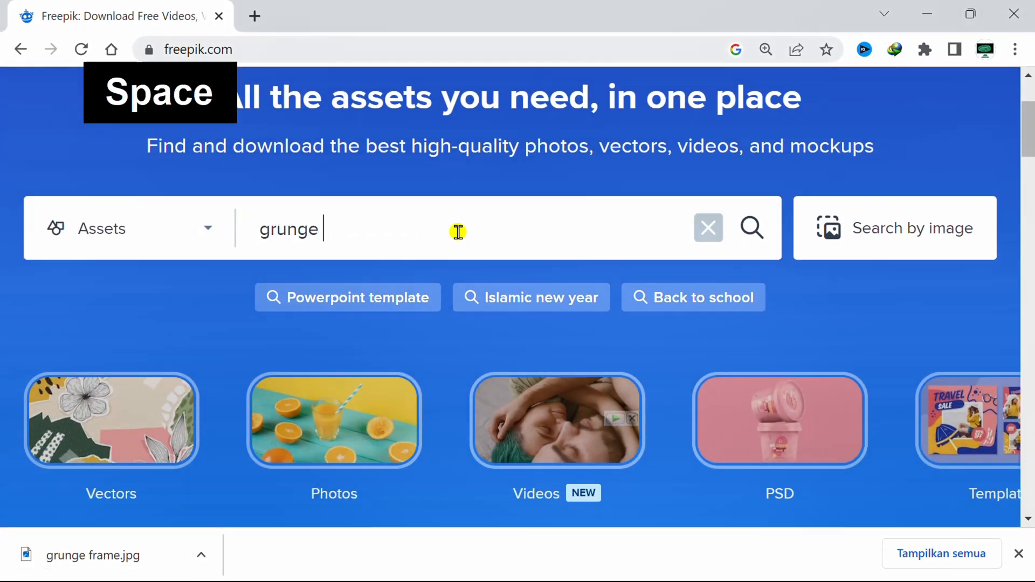
{"action": "type", "text": "frame"}
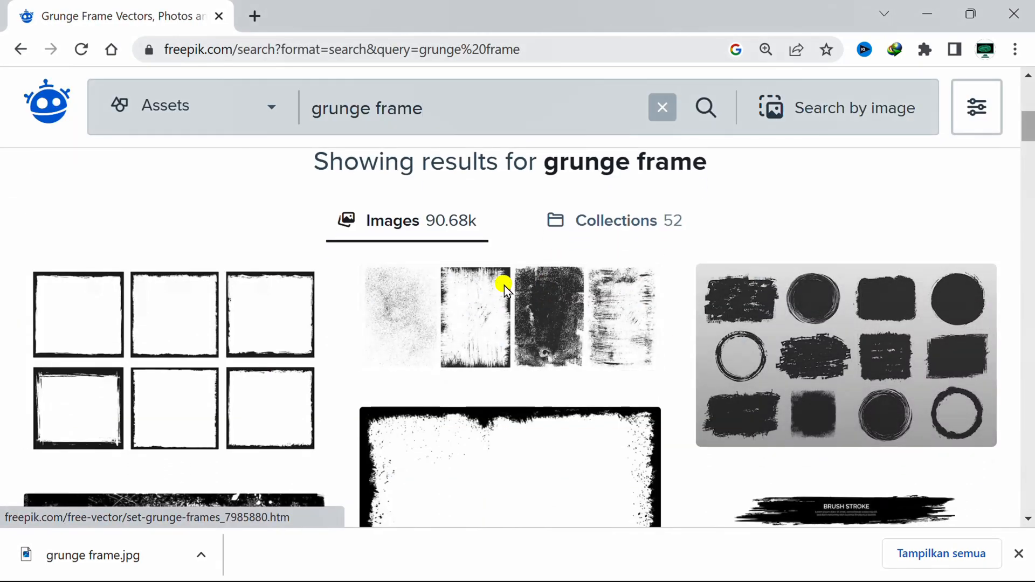
{"action": "scroll", "scroll_direction": "down", "scroll_amount": 3}
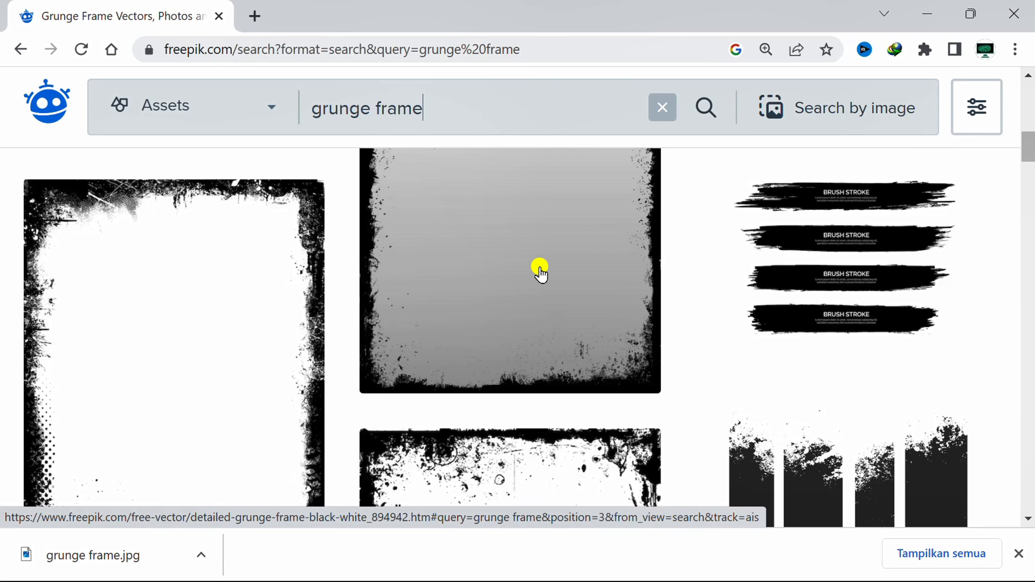
{"action": "left_click", "coordinate": [541, 270]}
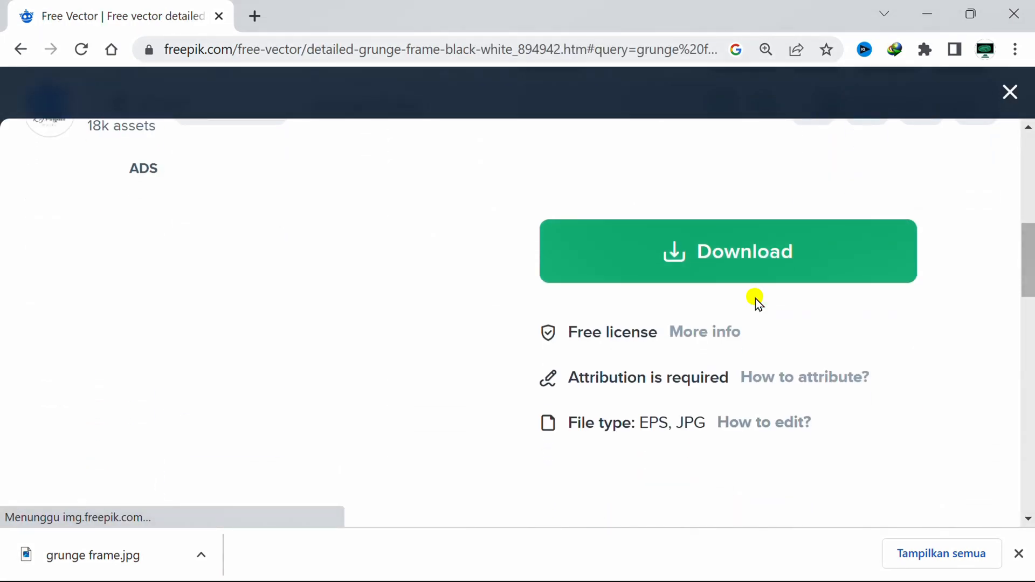
Start the download and show the free download file type options
{"action": "left_click", "coordinate": [728, 252]}
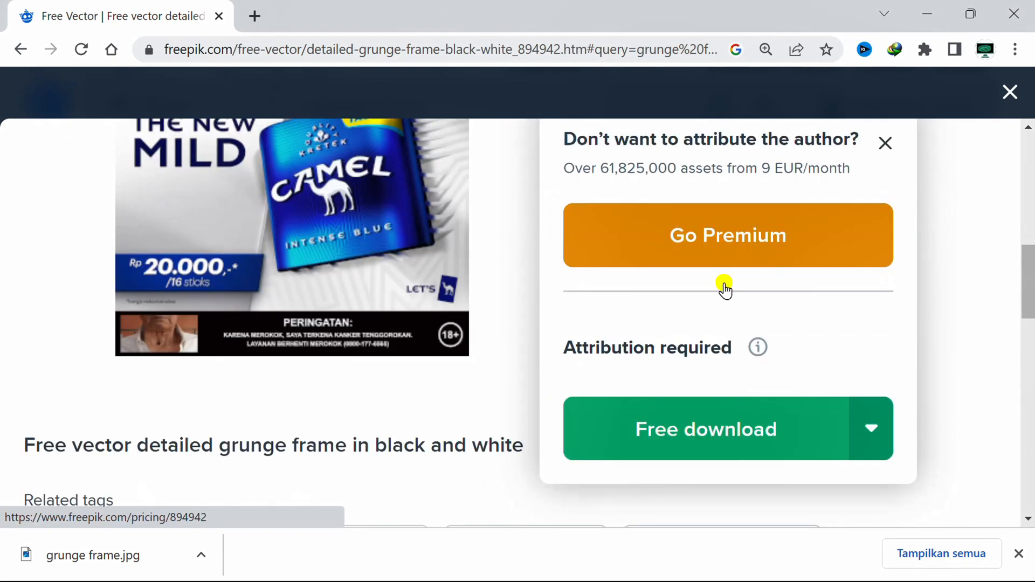
{"action": "left_click", "coordinate": [871, 428]}
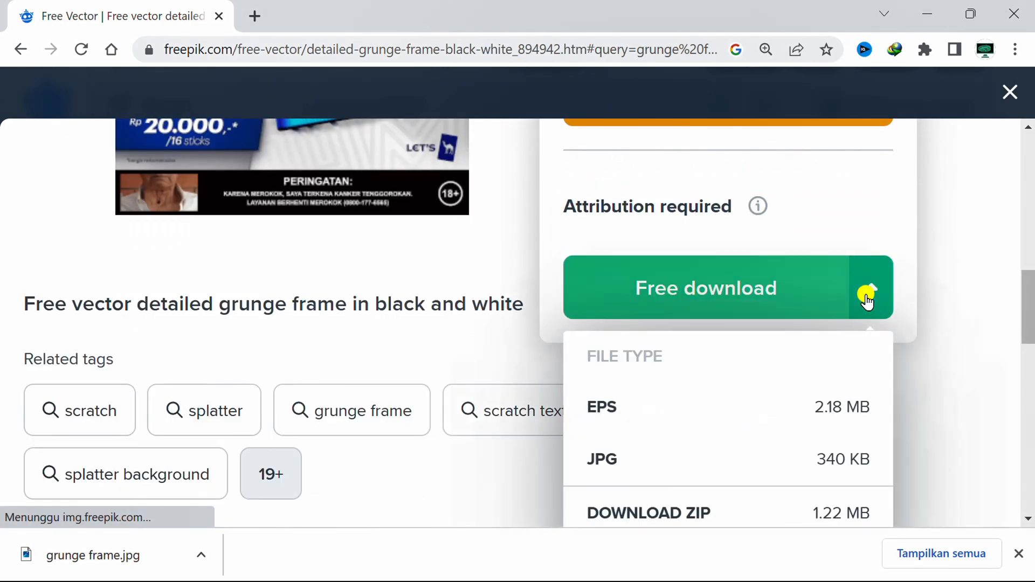
{"action": "scroll", "scroll_direction": "down", "scroll_amount": 3}
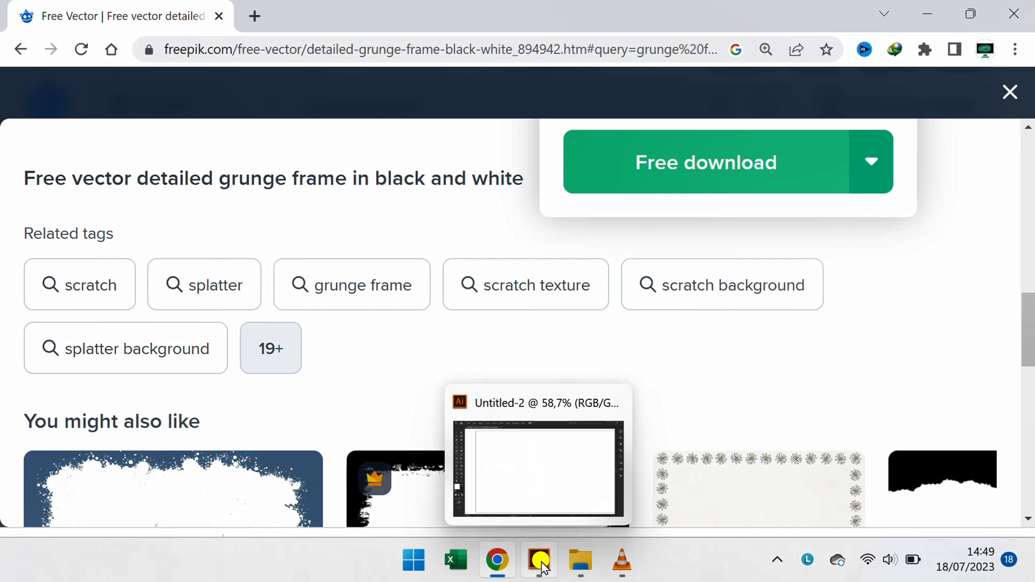
Back in Illustrator, choose the grunge frame image through File > Place
{"action": "left_click", "coordinate": [540, 561]}
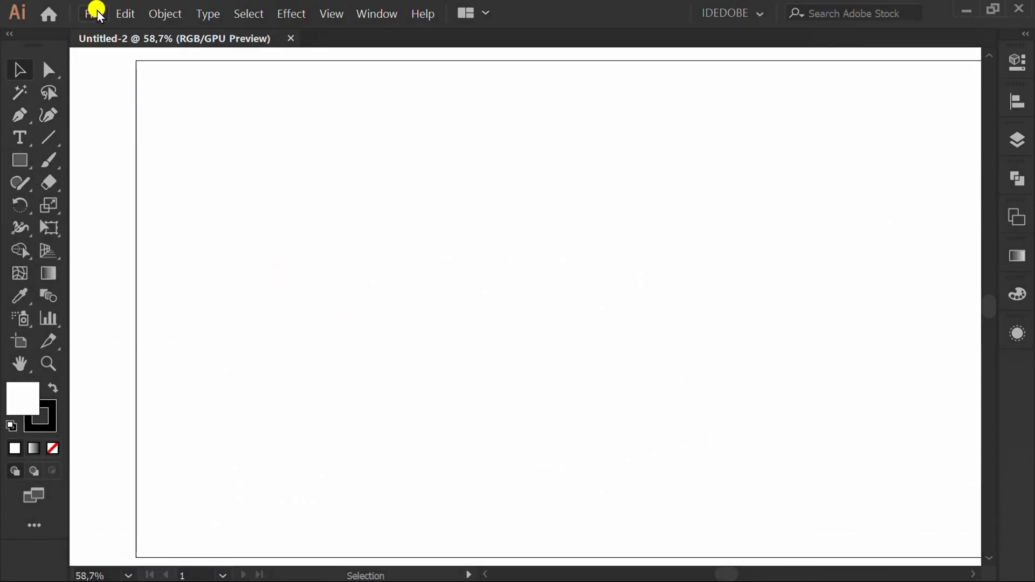
{"action": "left_click", "coordinate": [93, 13]}
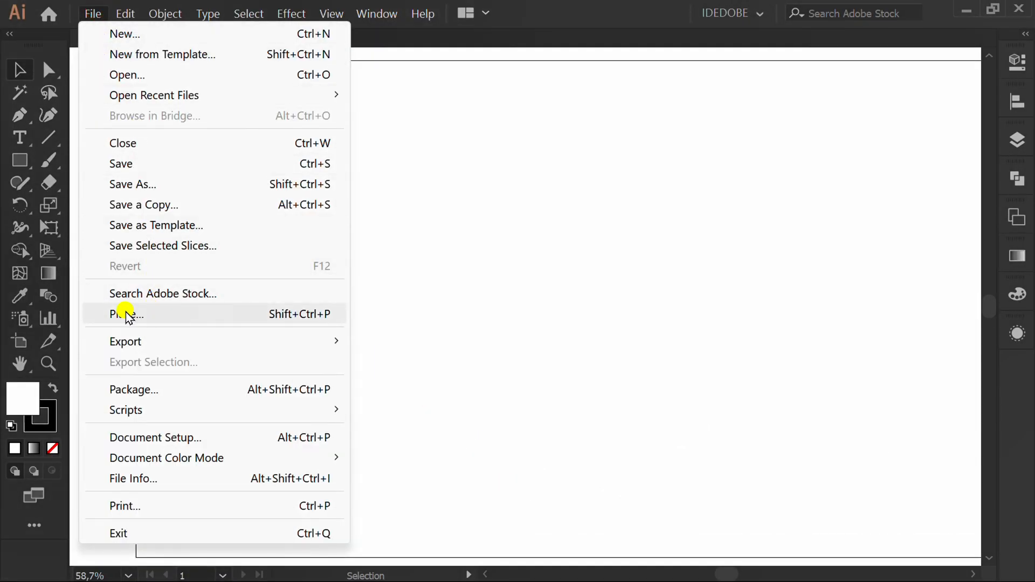
{"action": "left_click", "coordinate": [126, 314]}
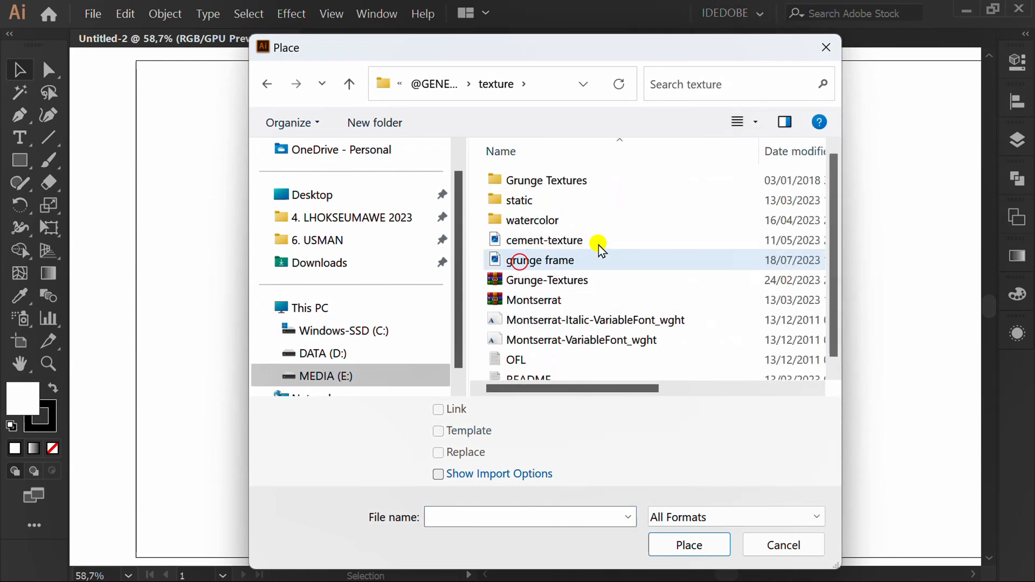
{"action": "left_click", "coordinate": [540, 260]}
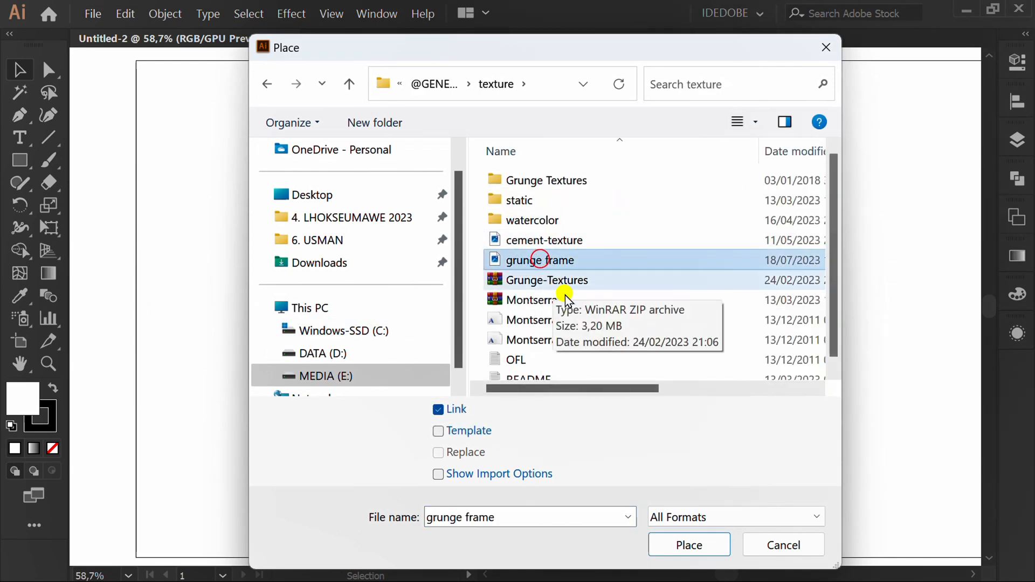
{"action": "left_click", "coordinate": [689, 545]}
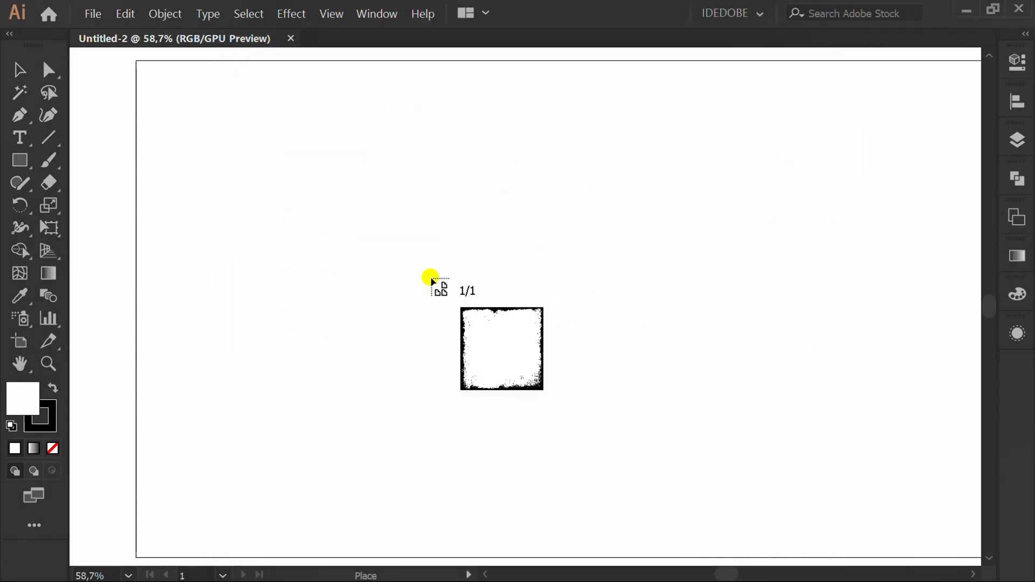
Drop the grunge frame large on the canvas to the left of the artboard
{"action": "left_click_drag", "start_coordinate": [429, 277], "coordinate": [539, 437]}
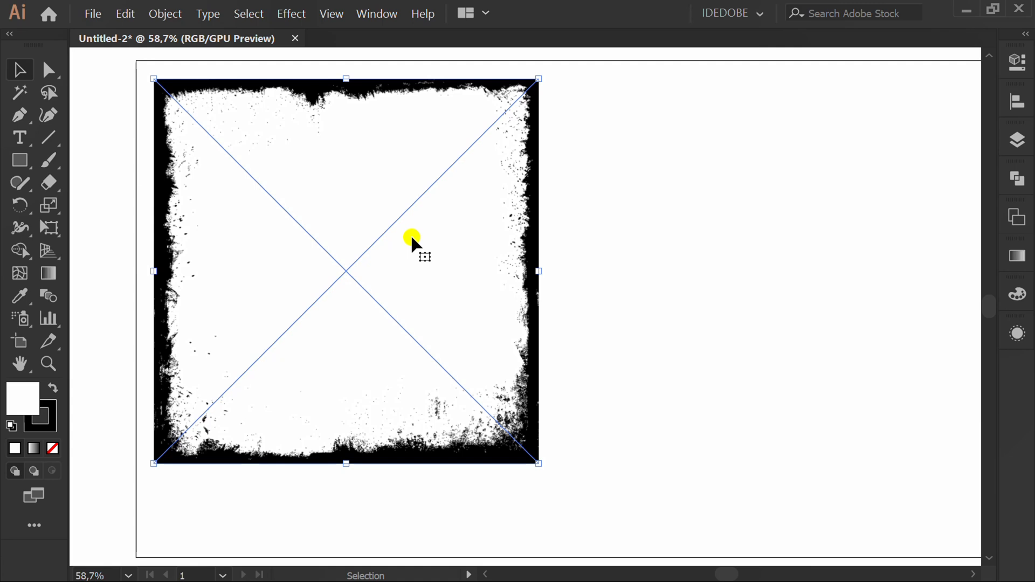
{"action": "mouse_move", "coordinate": [413, 240]}
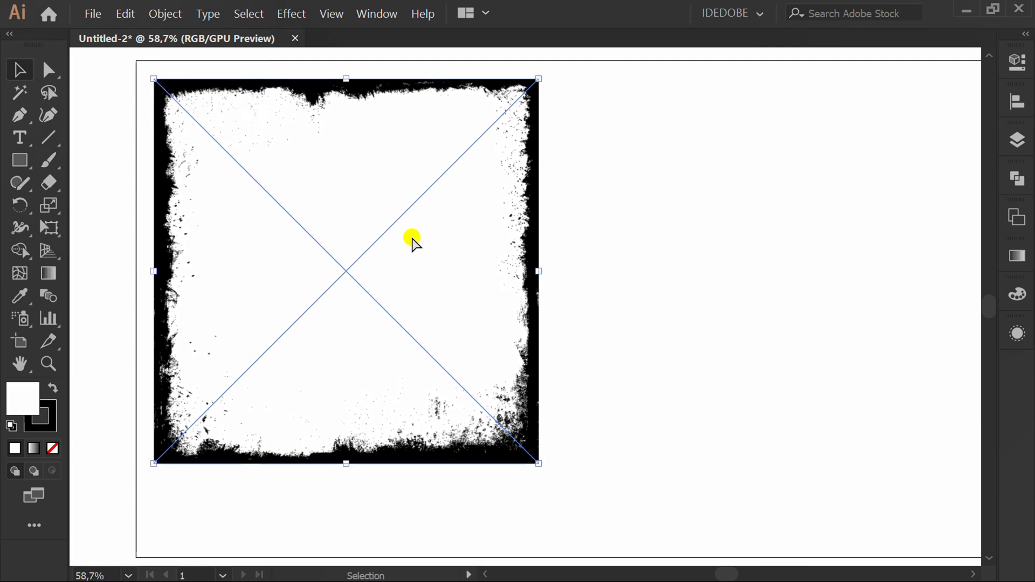
{"action": "left_click_drag", "start_coordinate": [410, 237], "coordinate": [244, 240]}
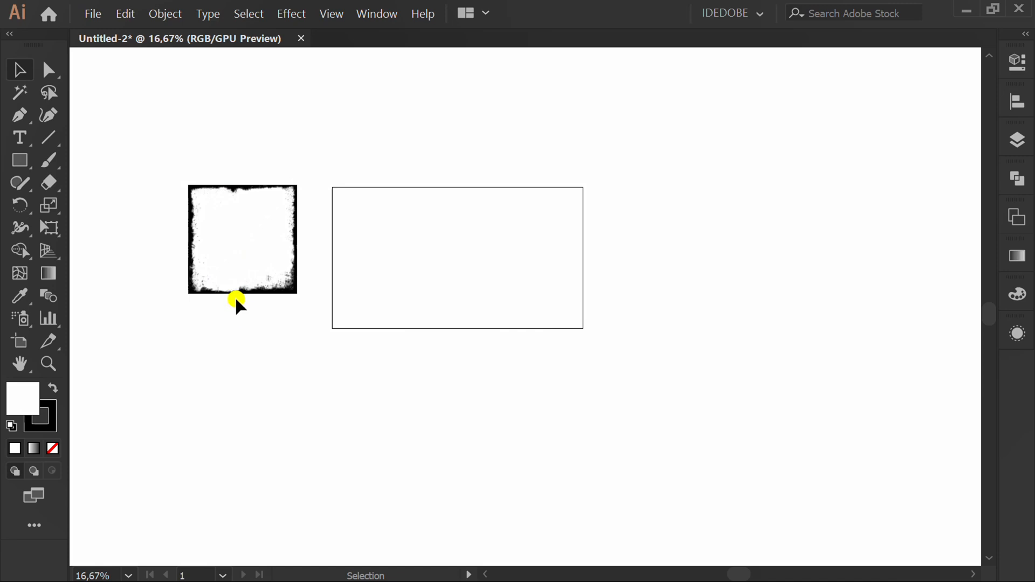
Place the pexels-pixabay-458825 rooster photo and centre it on the artboard with Align
{"action": "left_click", "coordinate": [92, 13]}
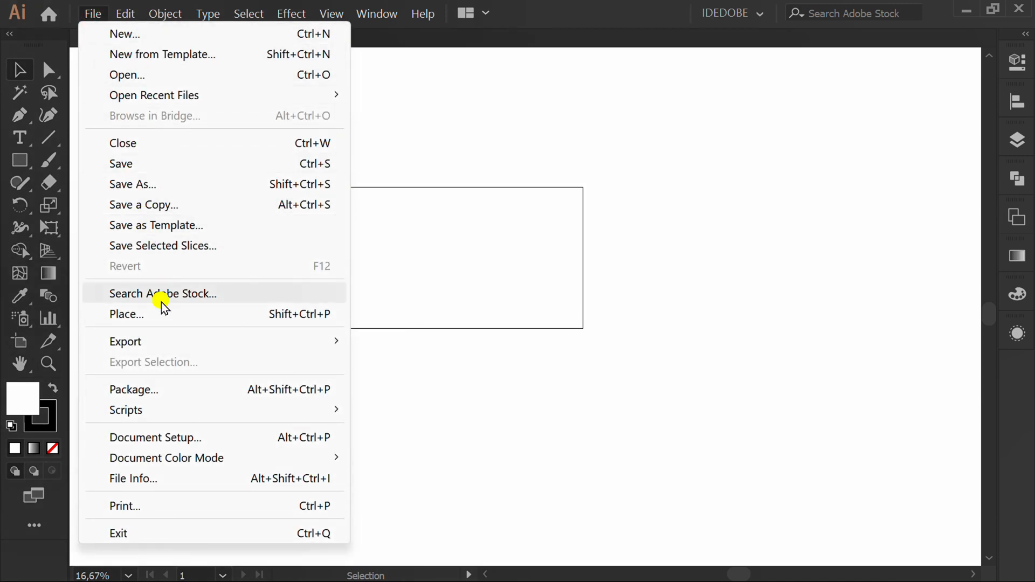
{"action": "left_click", "coordinate": [127, 314]}
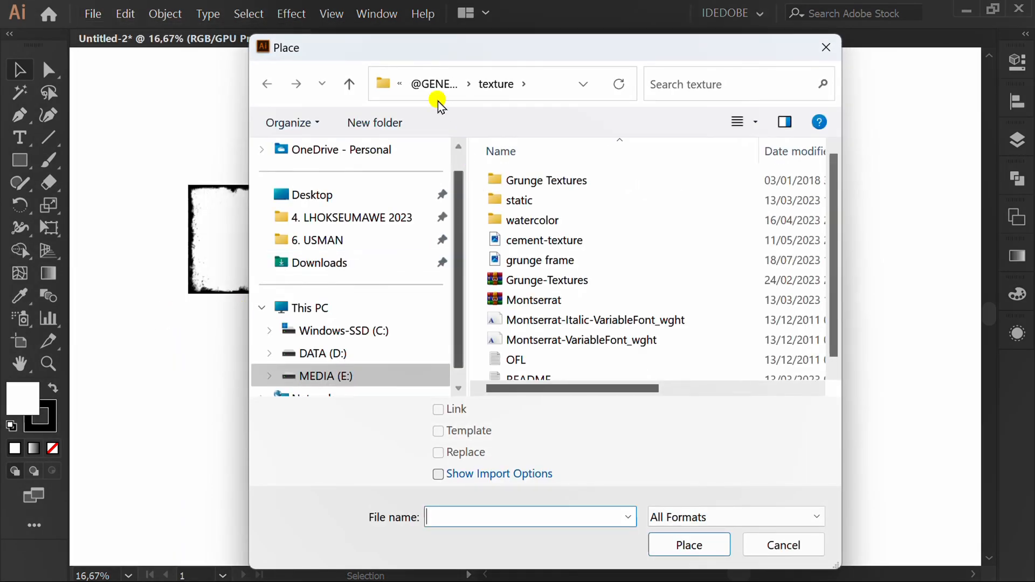
{"action": "left_click", "coordinate": [434, 84]}
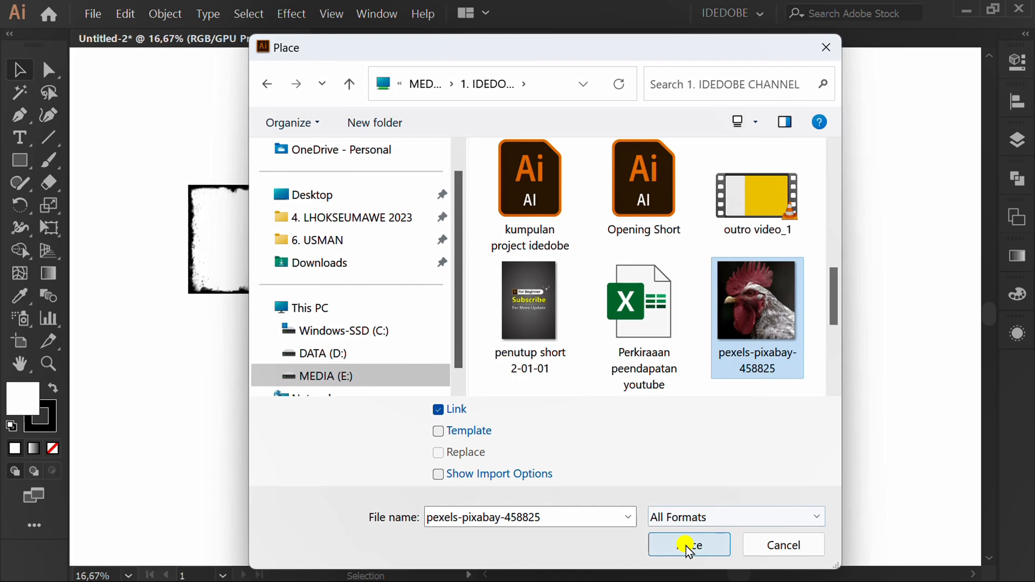
{"action": "left_click", "coordinate": [689, 544]}
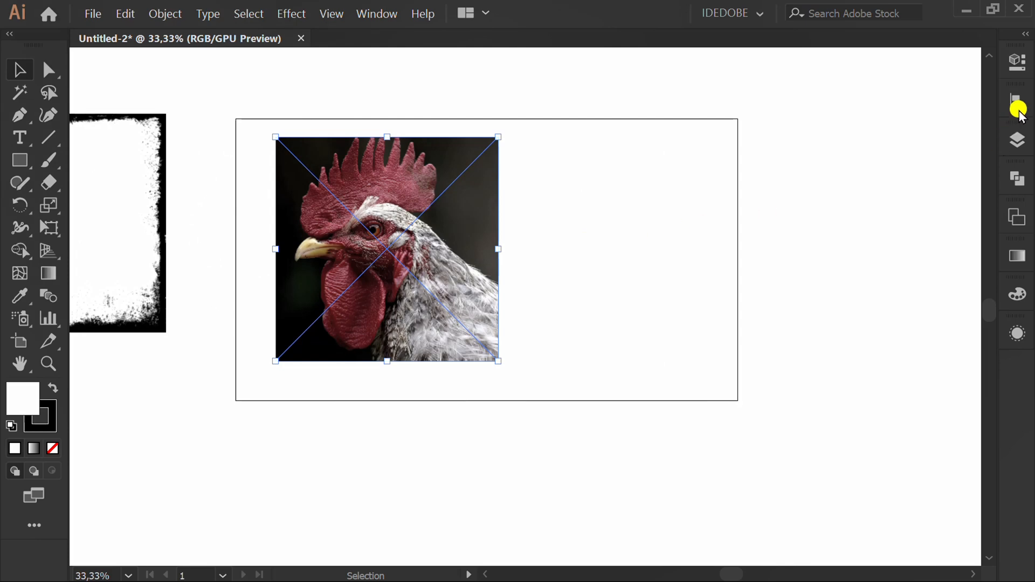
{"action": "left_click", "coordinate": [1017, 99]}
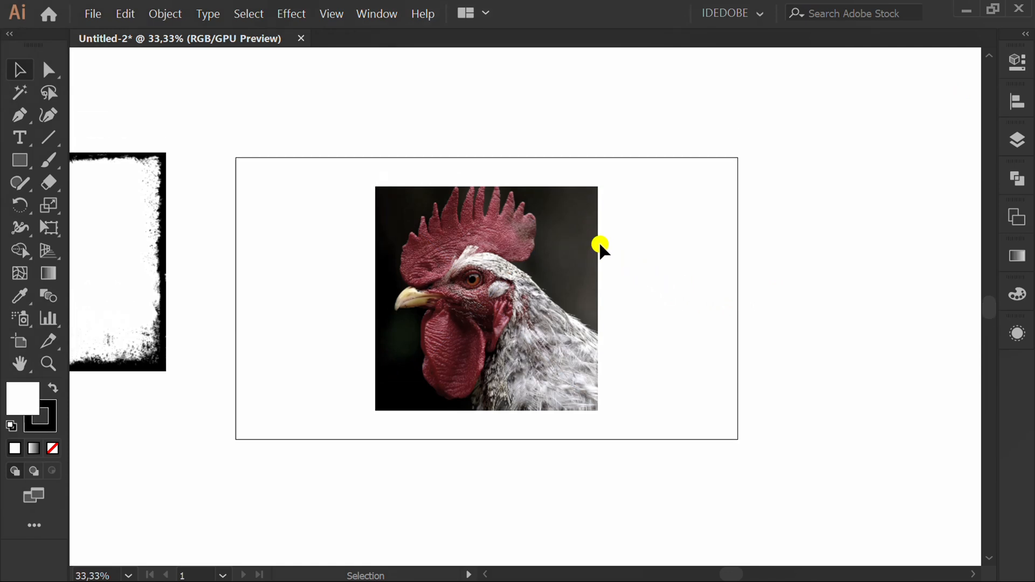
Show the Transparency panel, make a clipping opacity mask on the rooster photo, and enter mask editing
{"action": "left_click", "coordinate": [377, 13]}
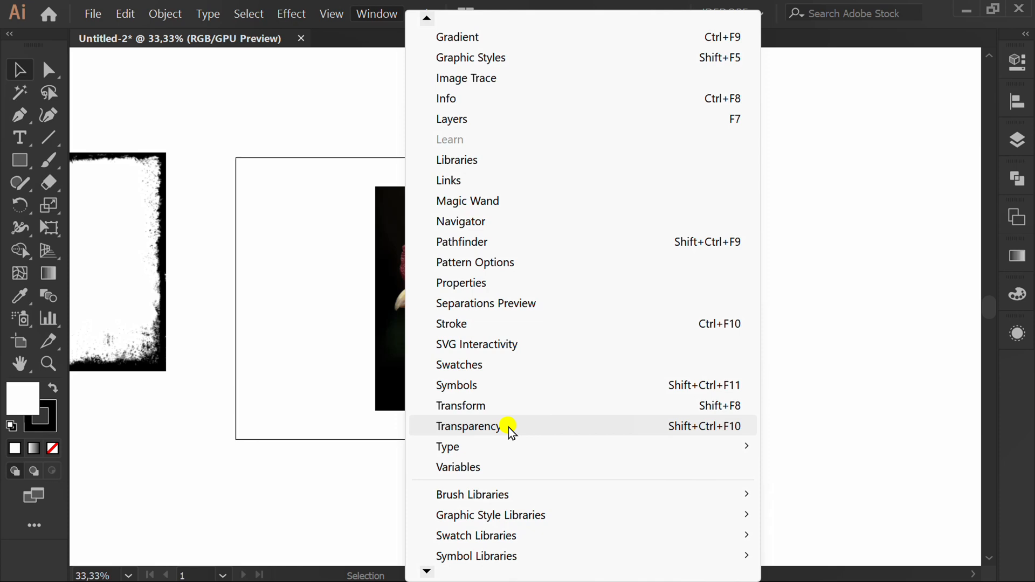
{"action": "left_click", "coordinate": [469, 426]}
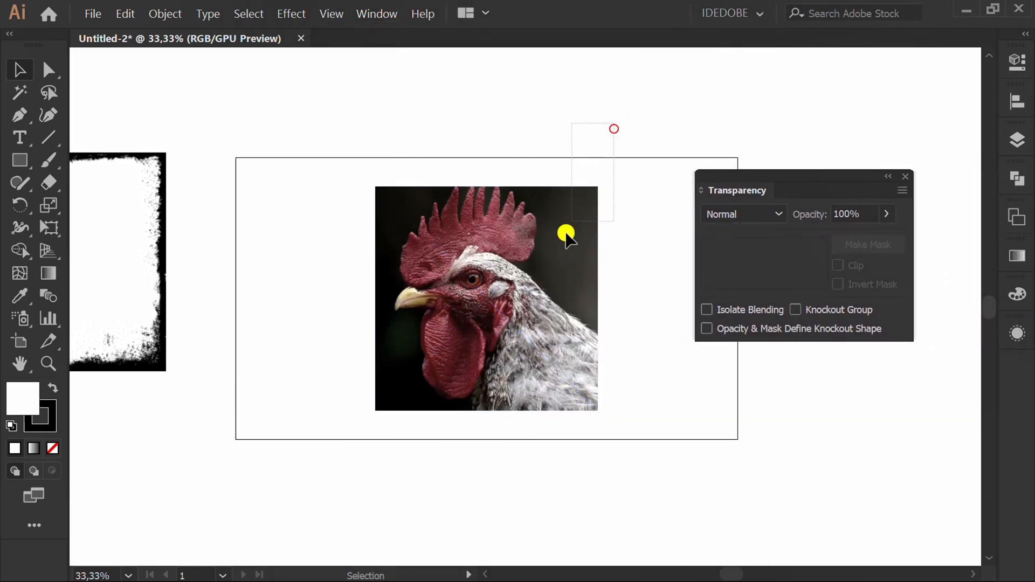
{"action": "left_click", "coordinate": [867, 245]}
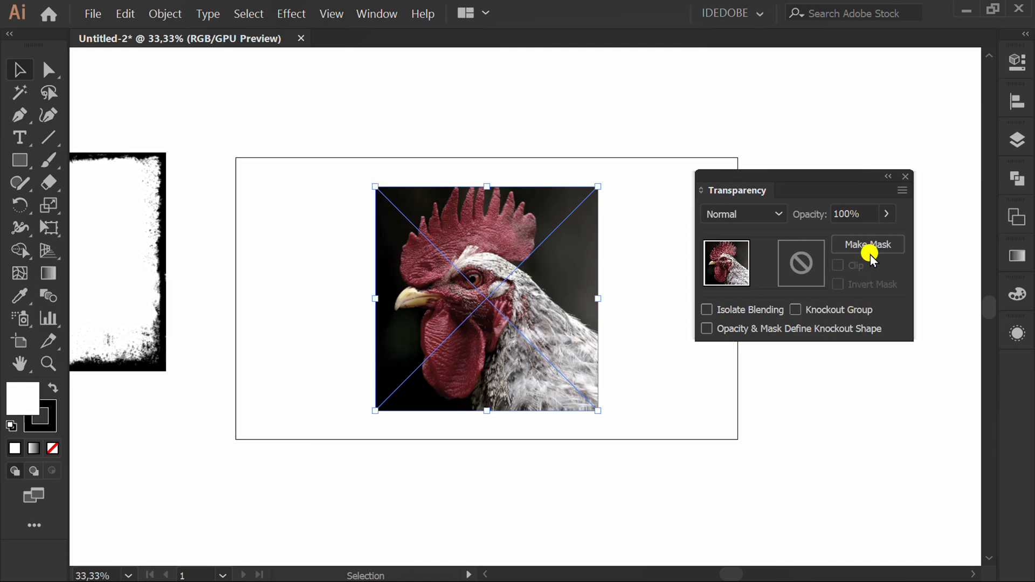
{"action": "left_click", "coordinate": [867, 245]}
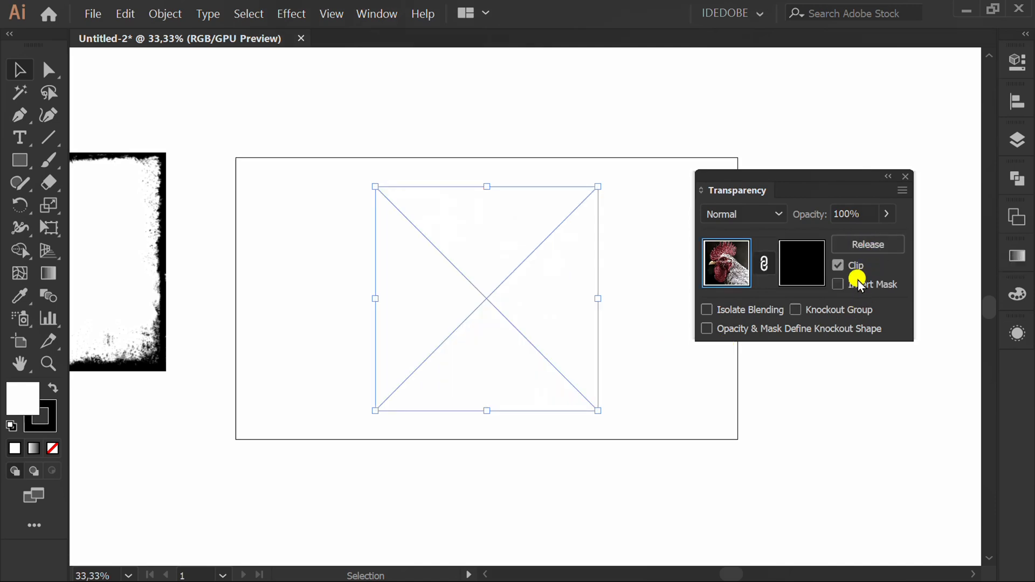
{"action": "left_click", "coordinate": [801, 263]}
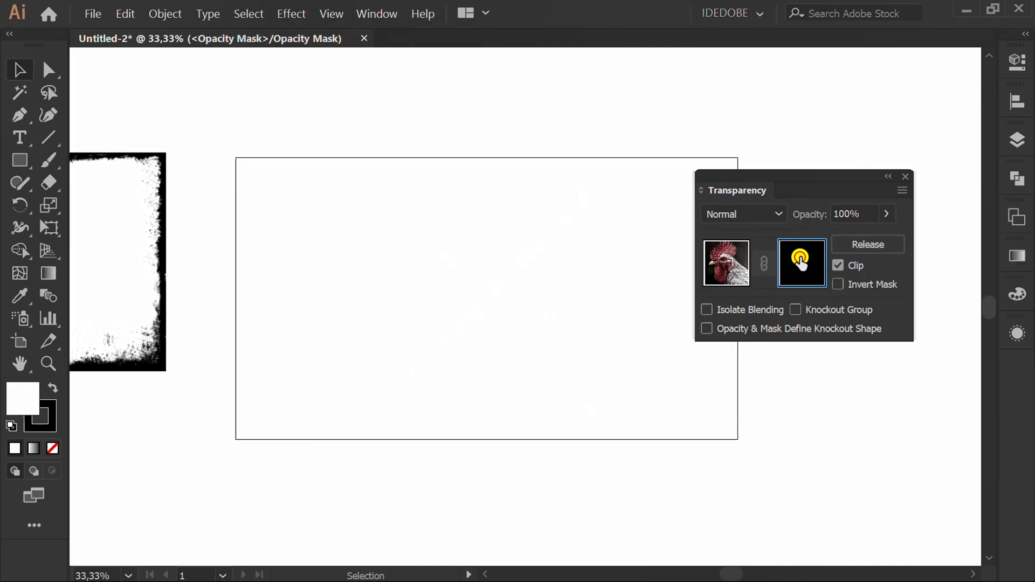
Paste the grunge frame into the mask and drag it to line up with the photo's edges
{"action": "left_click", "coordinate": [801, 262]}
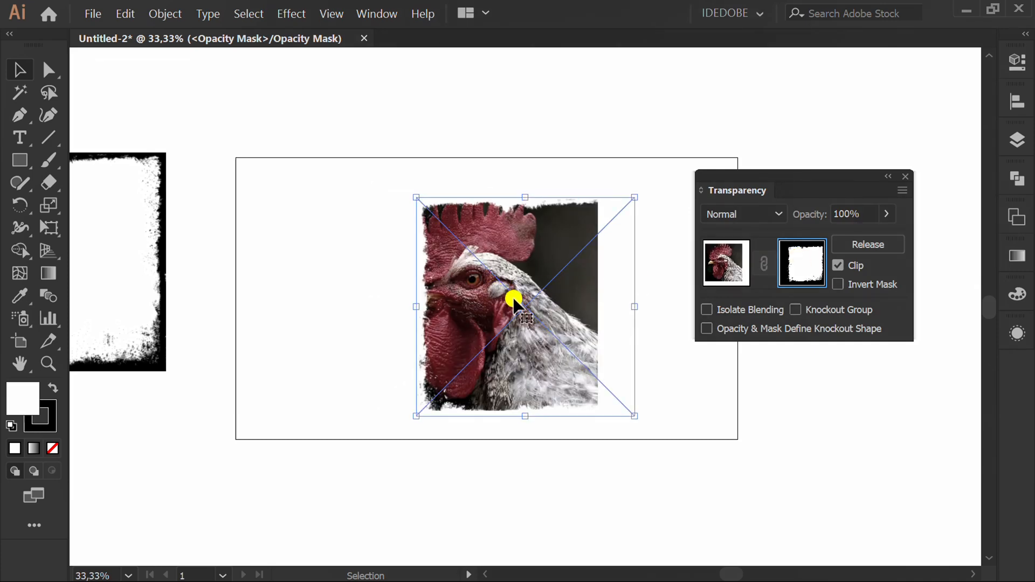
{"action": "left_click_drag", "start_coordinate": [525, 304], "coordinate": [498, 289]}
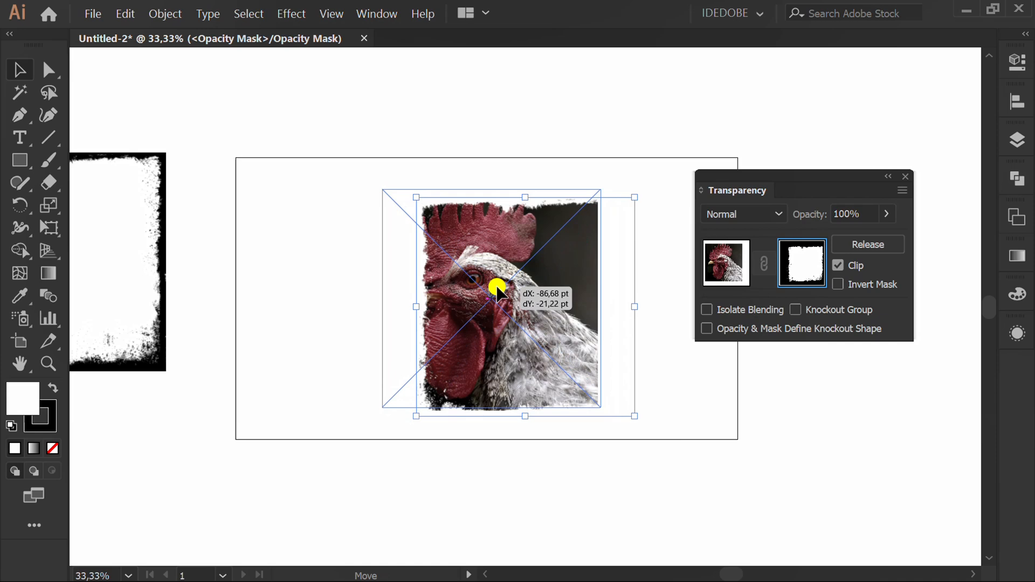
{"action": "left_click_drag", "start_coordinate": [498, 289], "coordinate": [396, 210]}
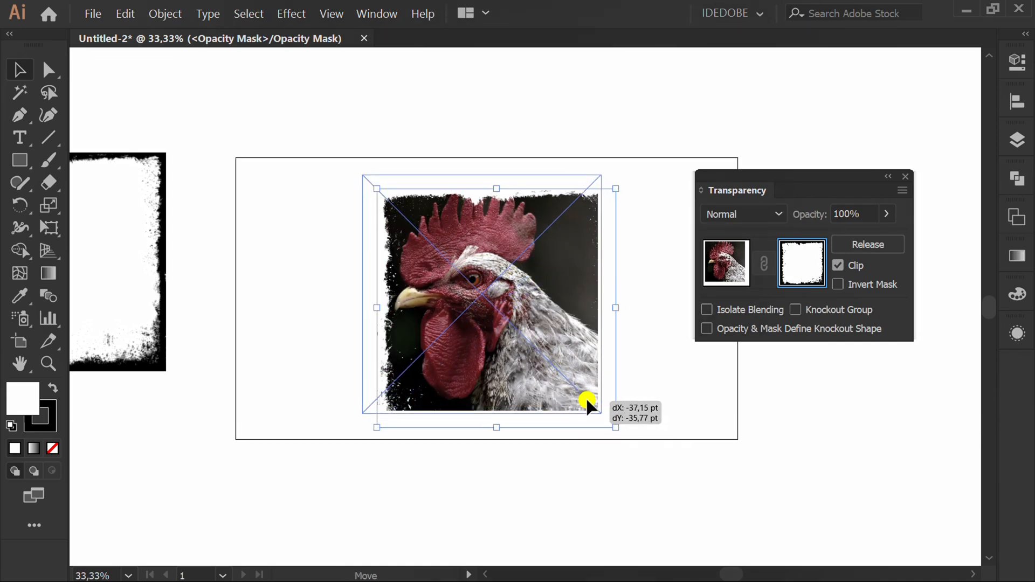
{"action": "left_click_drag", "start_coordinate": [587, 402], "coordinate": [366, 181]}
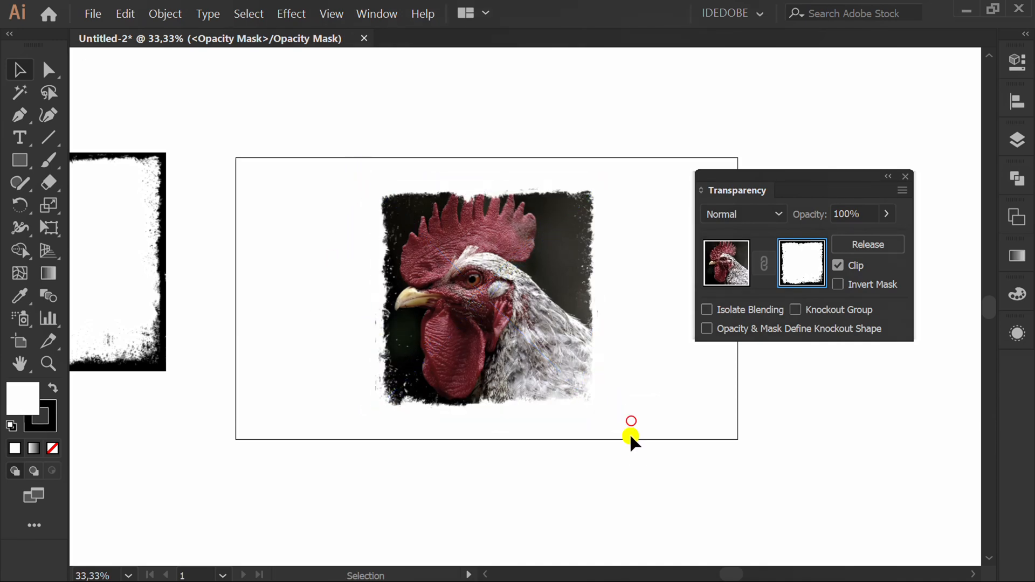
{"action": "mouse_move", "coordinate": [725, 262]}
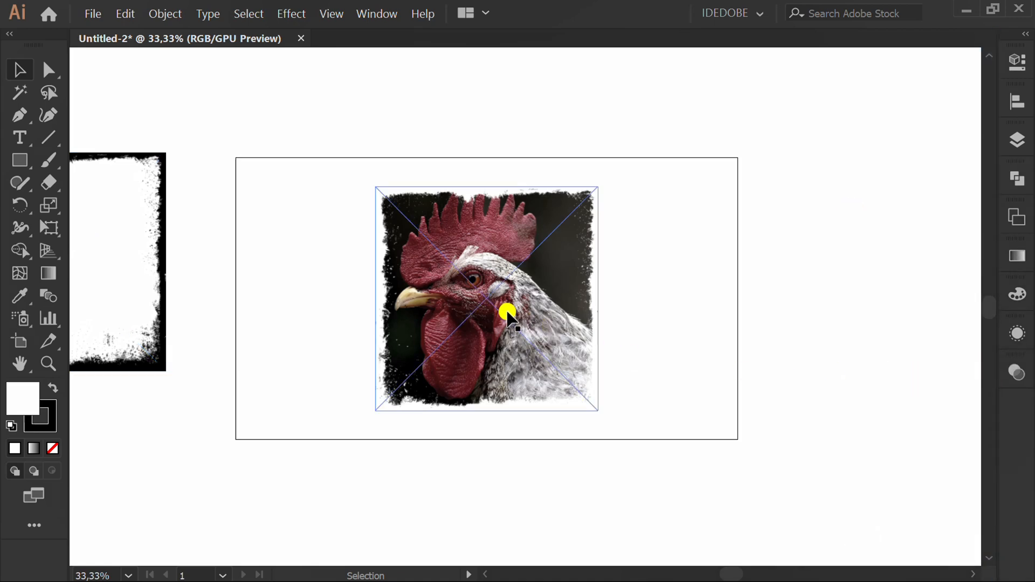
Exit mask editing and Shift-drag a corner to enlarge the masked photo proportionally
{"action": "left_click_drag", "start_coordinate": [508, 314], "coordinate": [600, 410]}
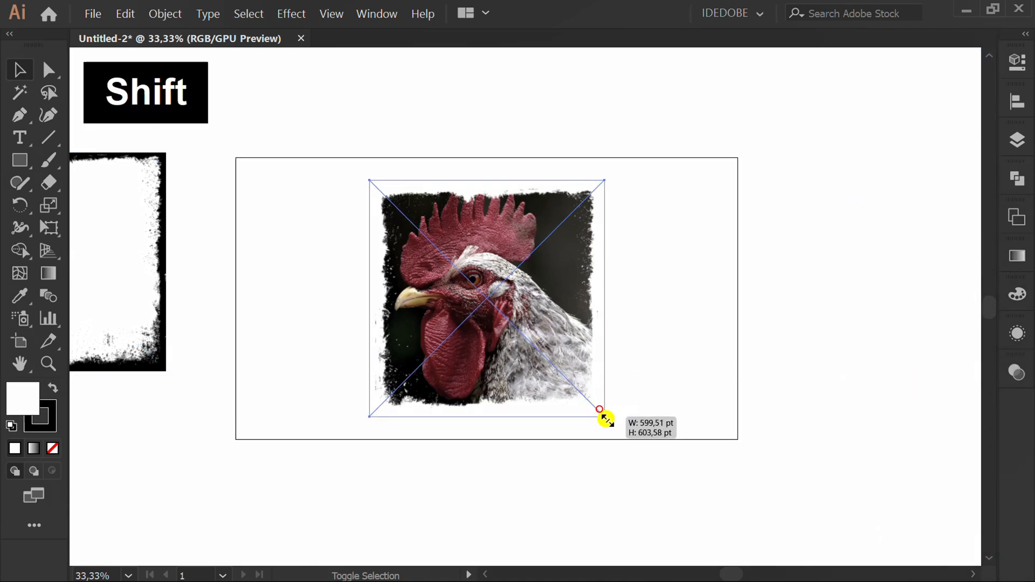